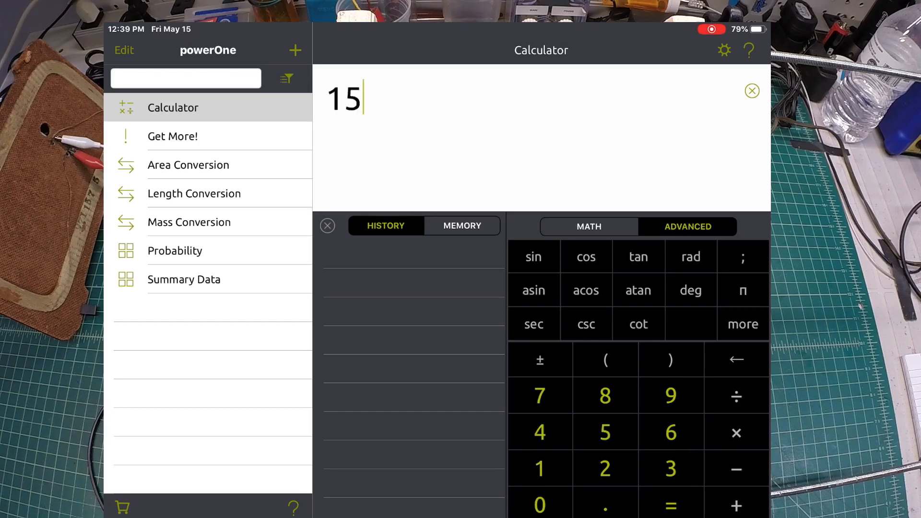
Step: Compute 150-241 = -91, then divide that last result by 150 to get -0.606666666667
{"action": "left_click", "coordinate": [541, 502]}
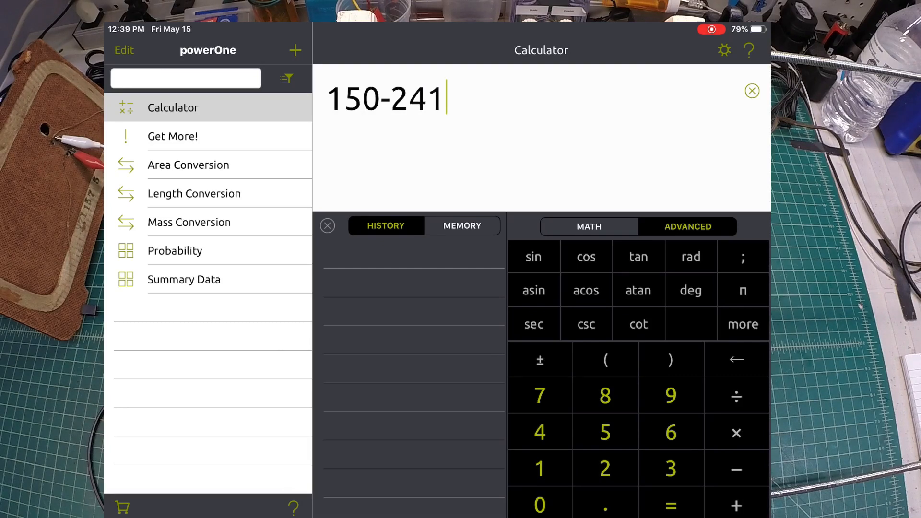
{"action": "left_click", "coordinate": [669, 505]}
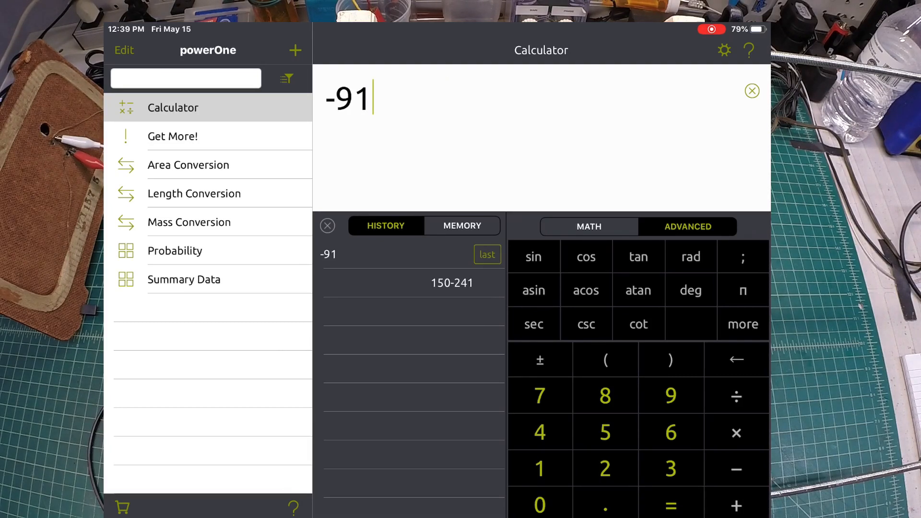
{"action": "left_click", "coordinate": [487, 255]}
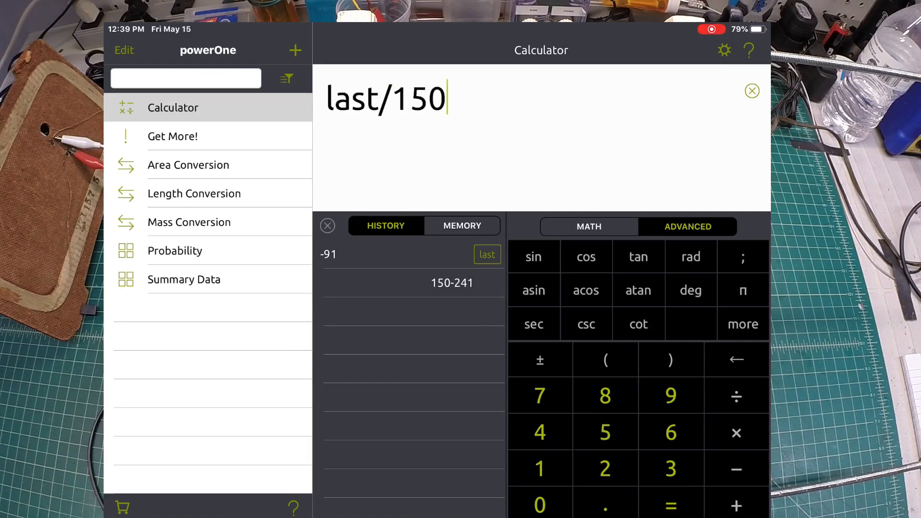
{"action": "left_click", "coordinate": [672, 504]}
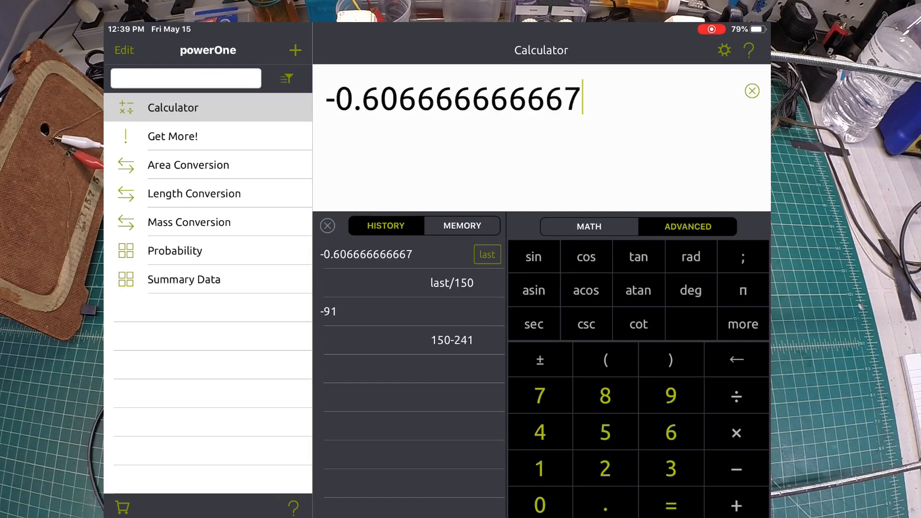